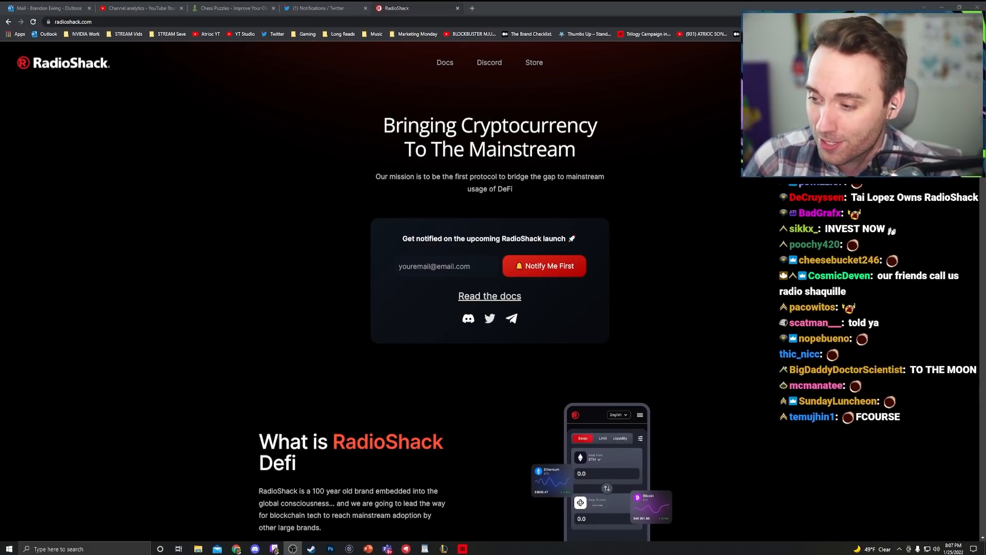
# - Scroll to the notification box and follow the Discord icon below 'Read the docs'
pyautogui.scroll(-3)
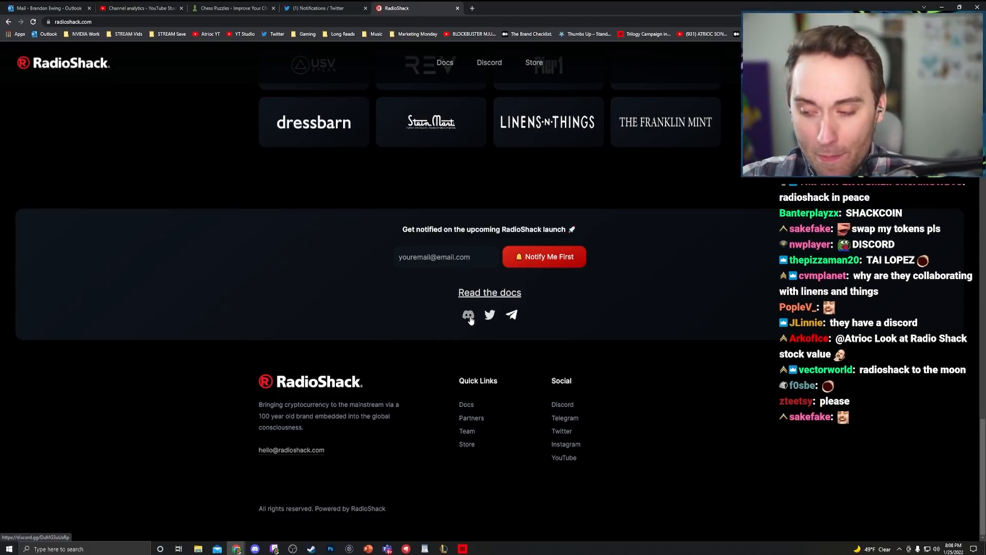
pyautogui.click(467, 314)
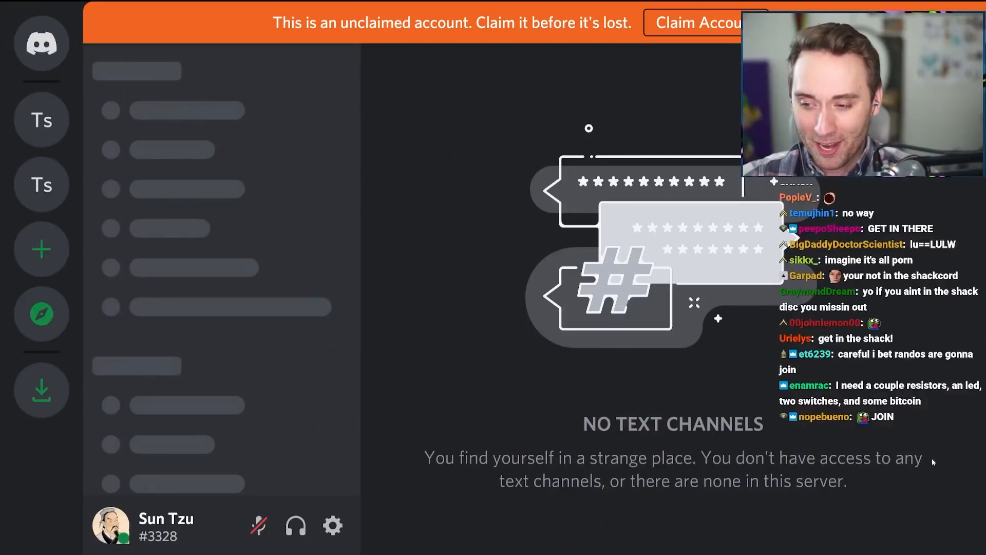